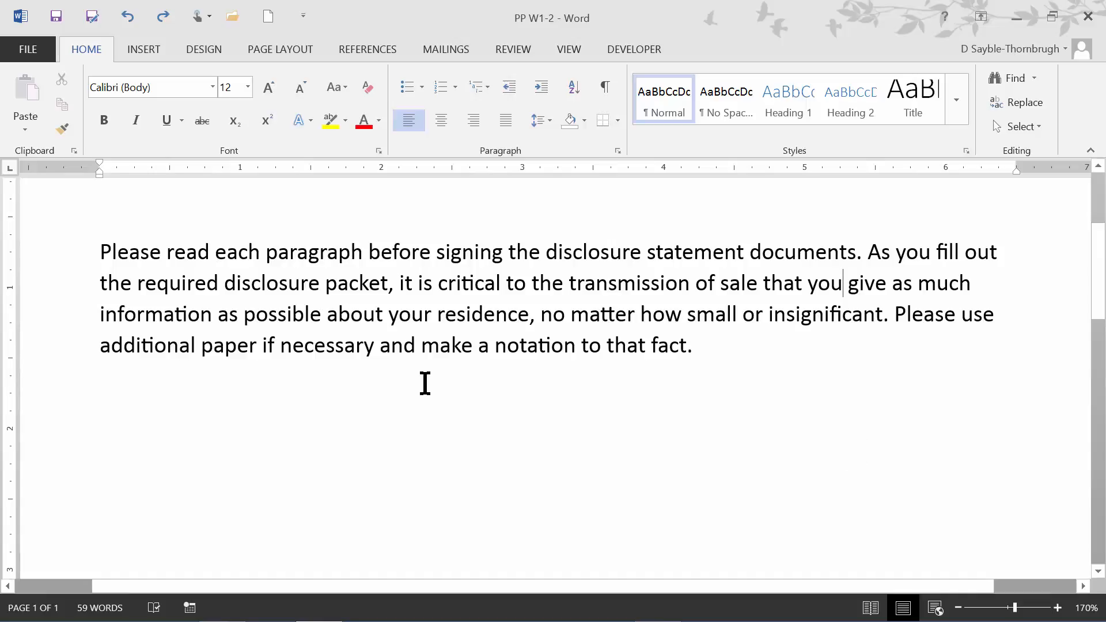
mouse_move(213, 202)
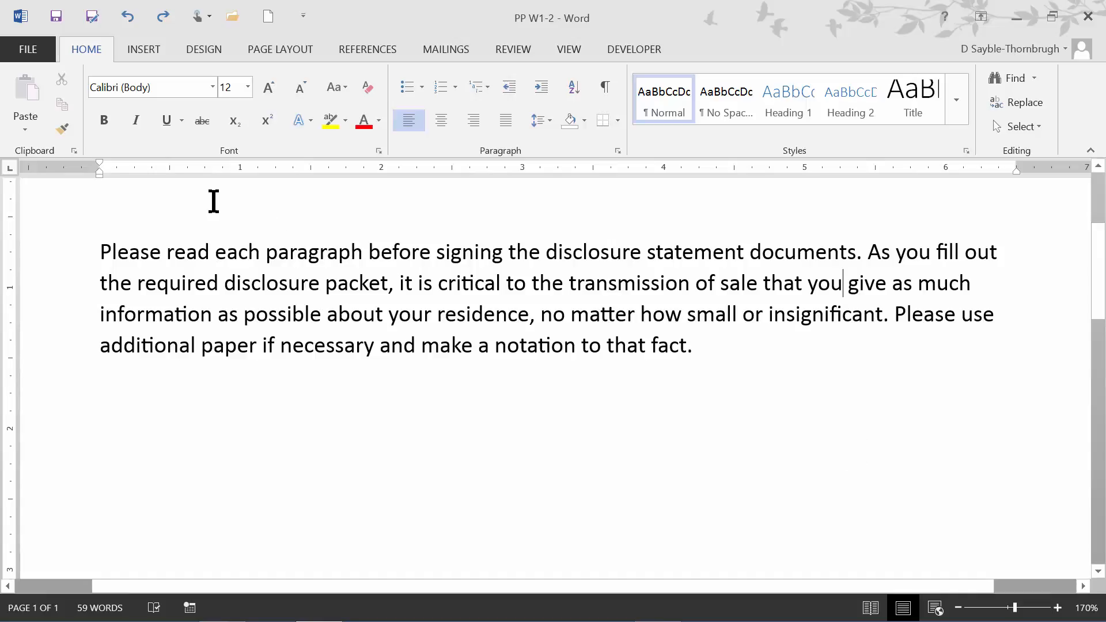
- Select the opening phrase "Please read each paragraph before signing"
click(94, 252)
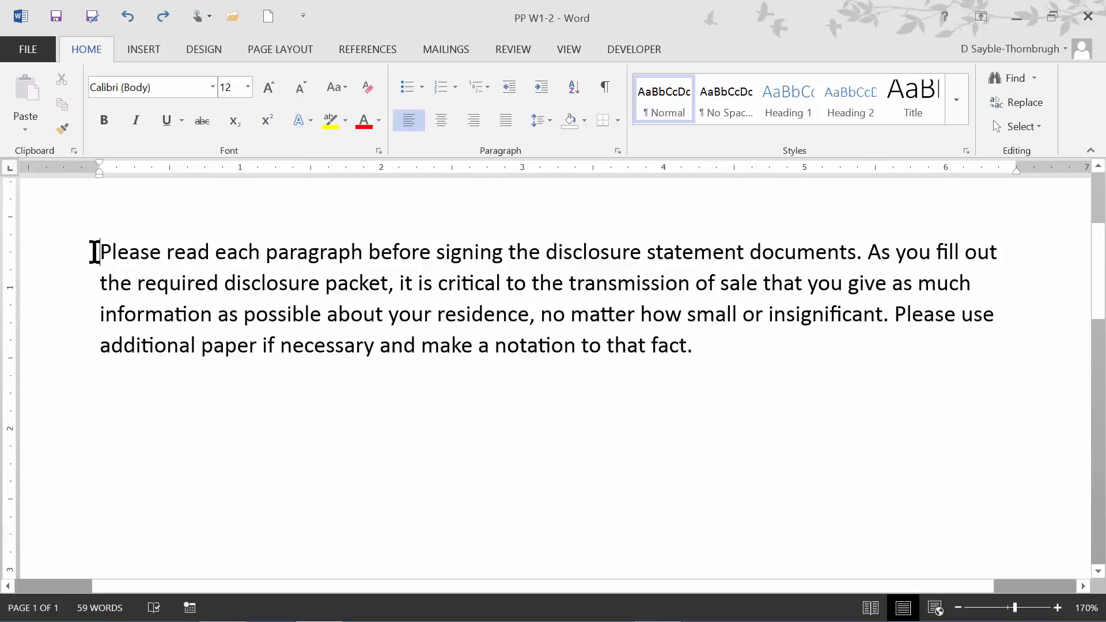
drag(101, 252, 501, 253)
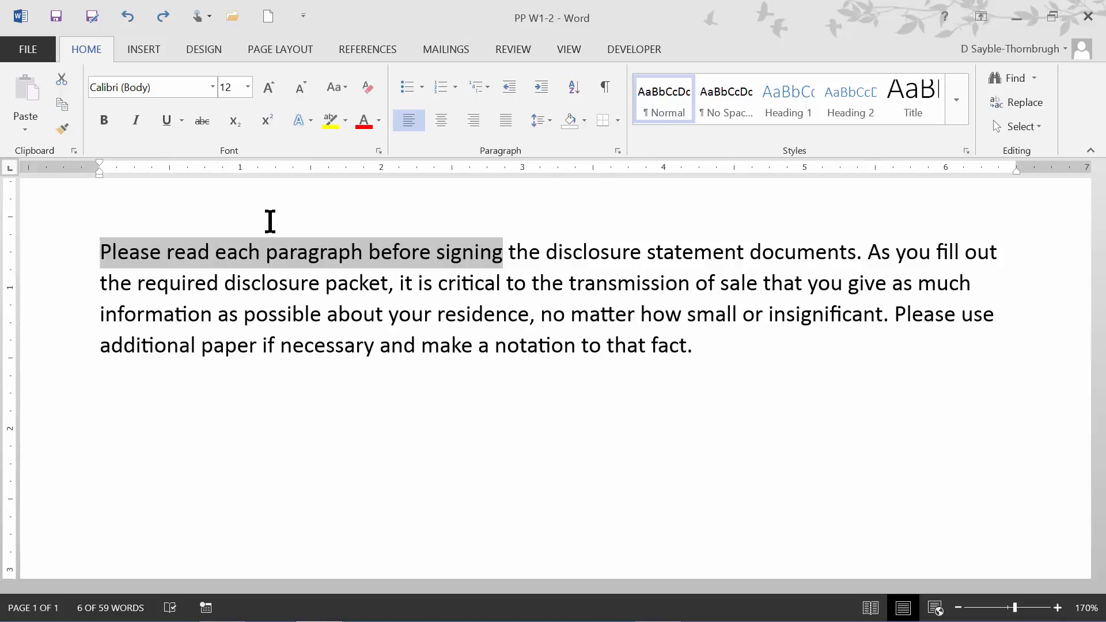
mouse_move(388, 166)
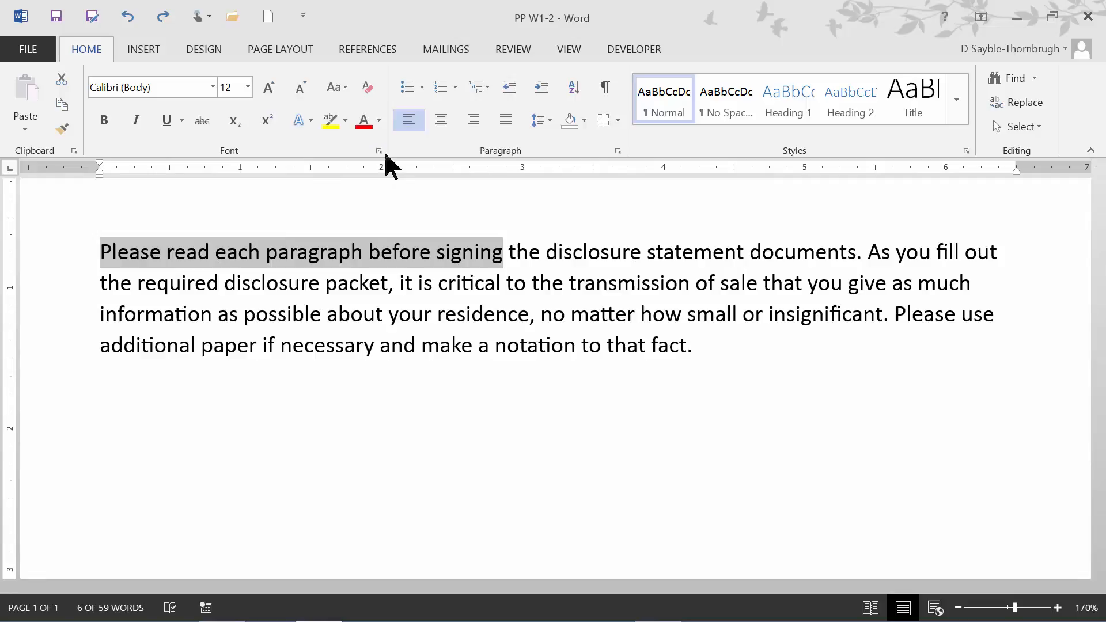
mouse_move(353, 141)
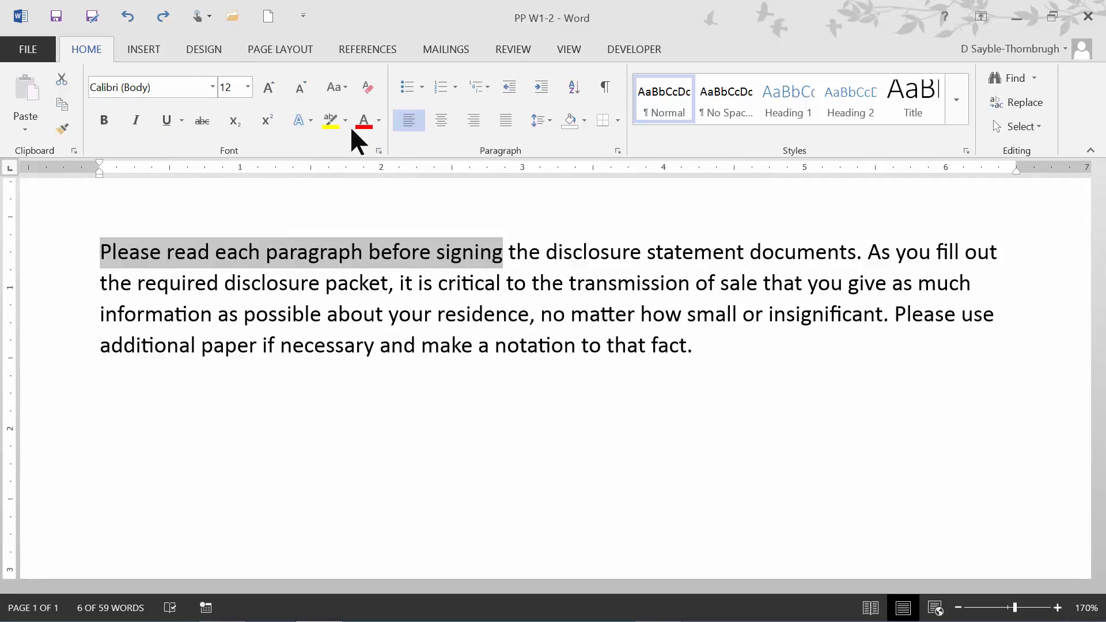
- Apply Small caps to the phrase in the Font dialog, comparing the preview before confirming
click(379, 150)
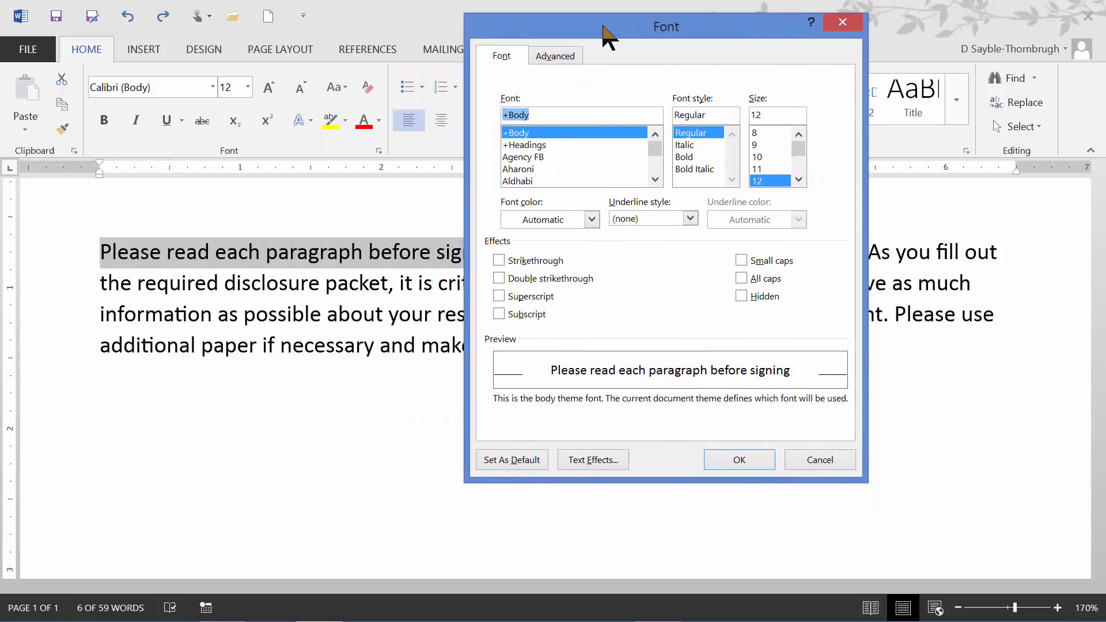
mouse_move(498, 210)
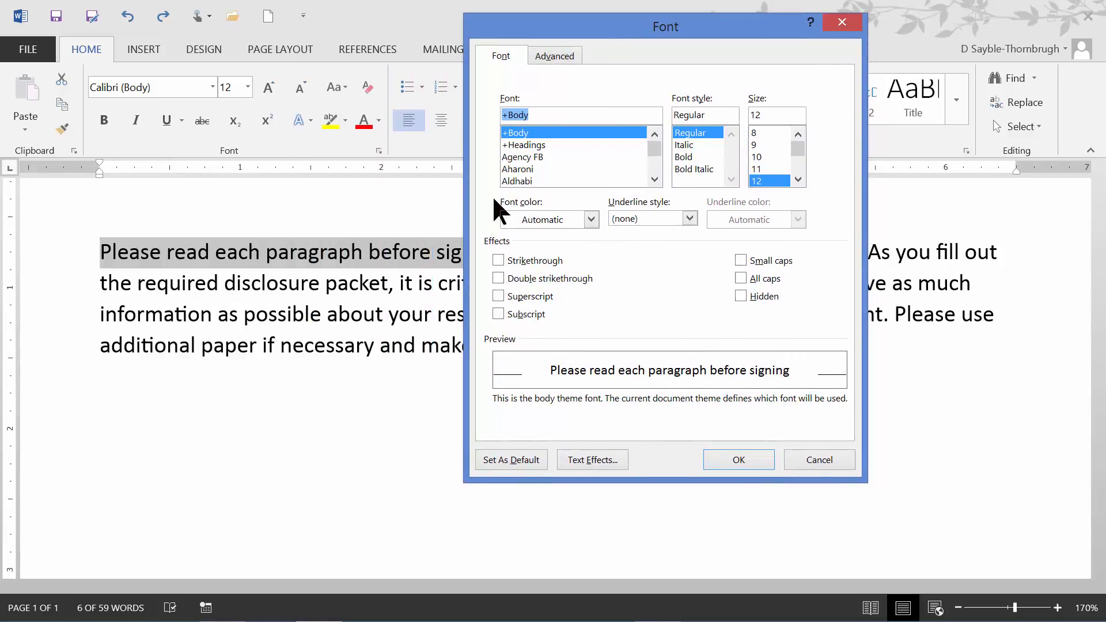
mouse_move(522, 303)
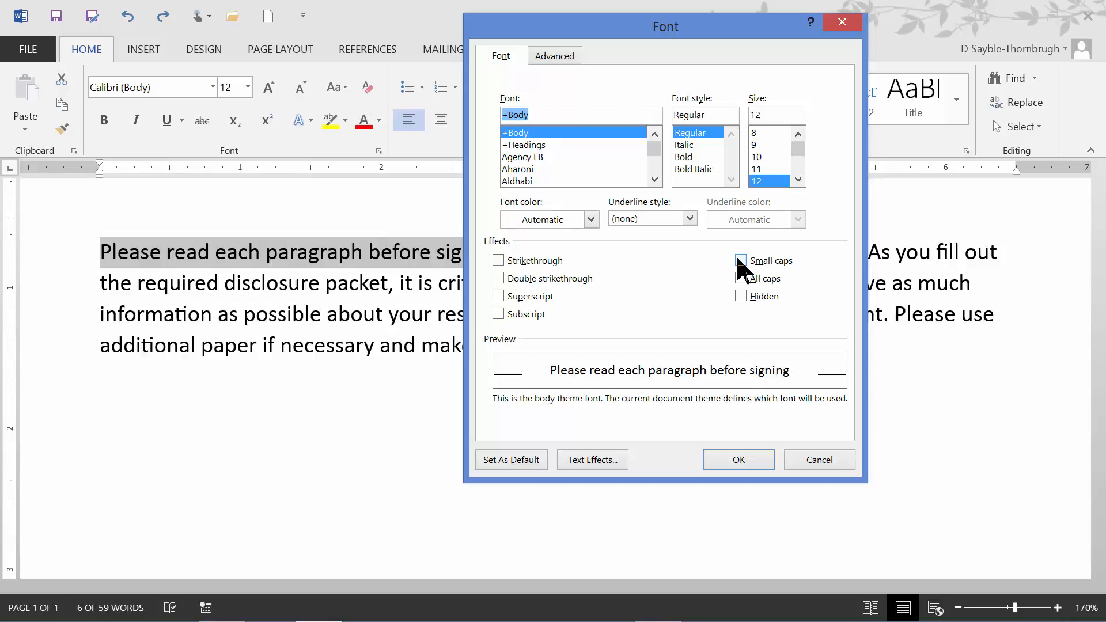
click(741, 259)
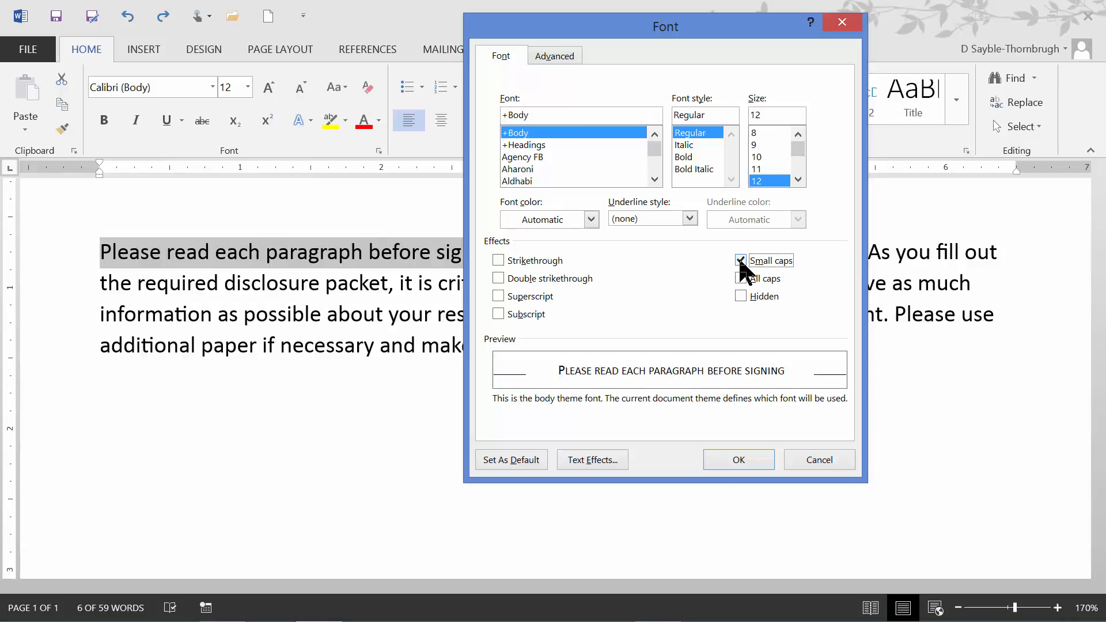
click(741, 259)
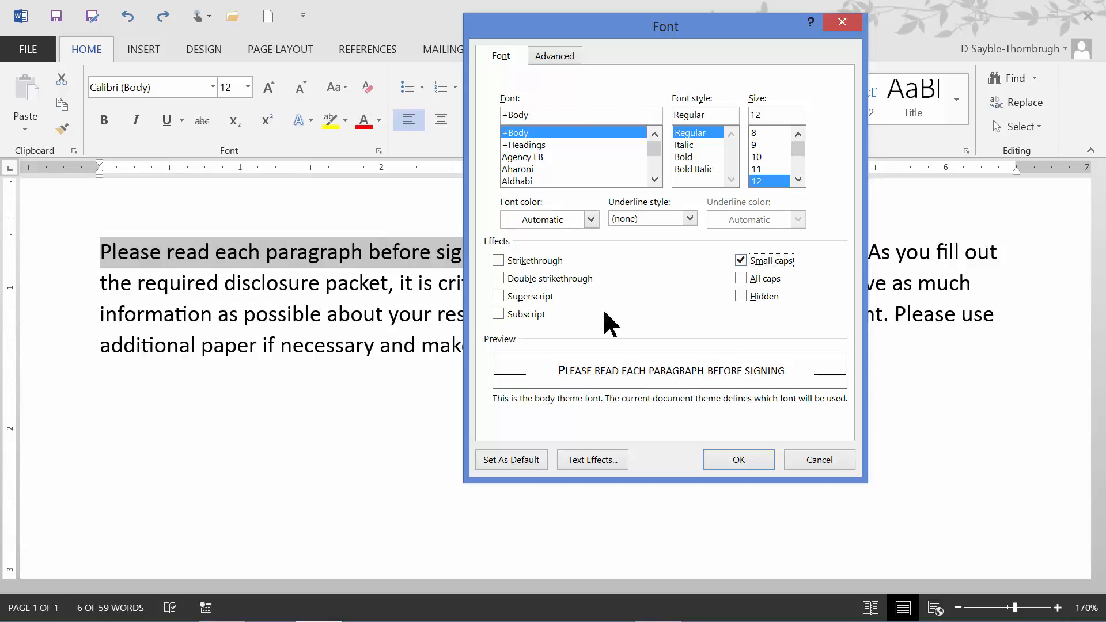
mouse_move(628, 385)
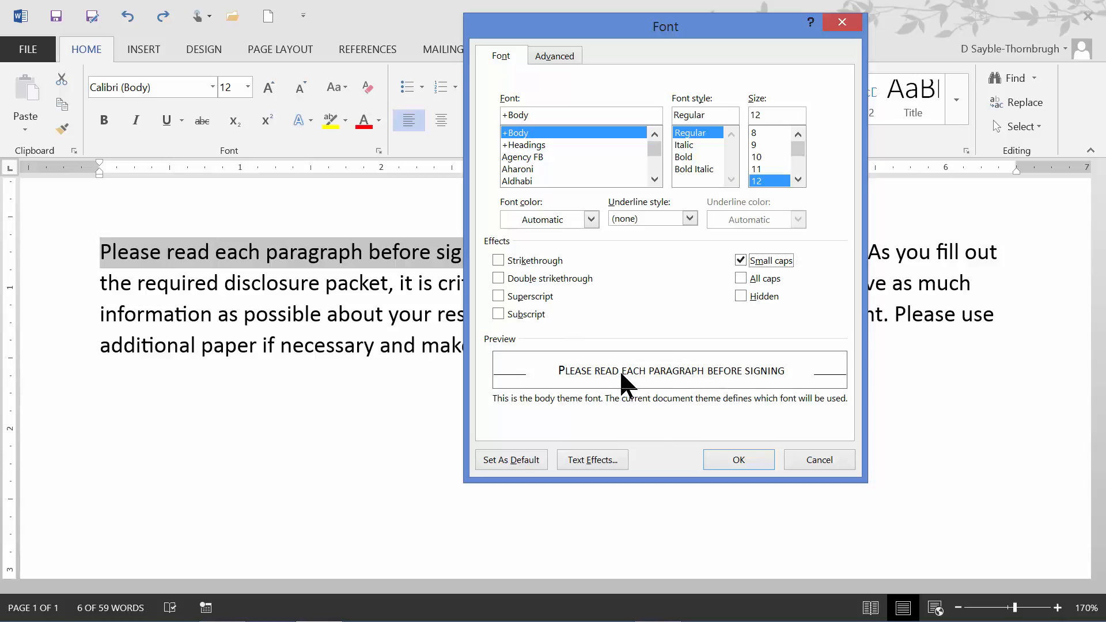
mouse_move(688, 382)
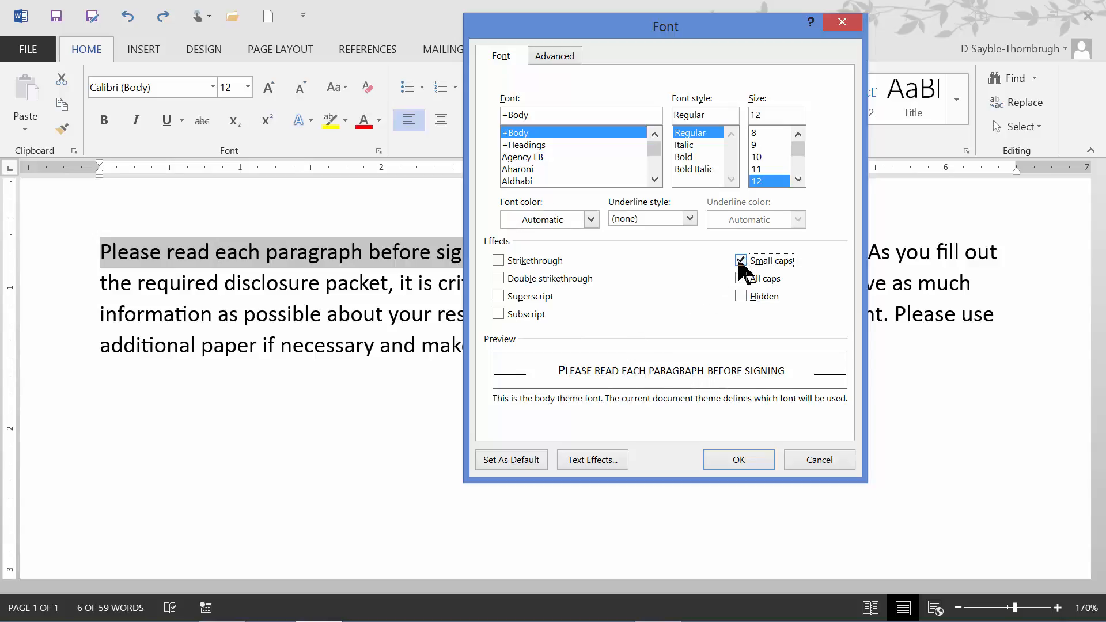
click(741, 259)
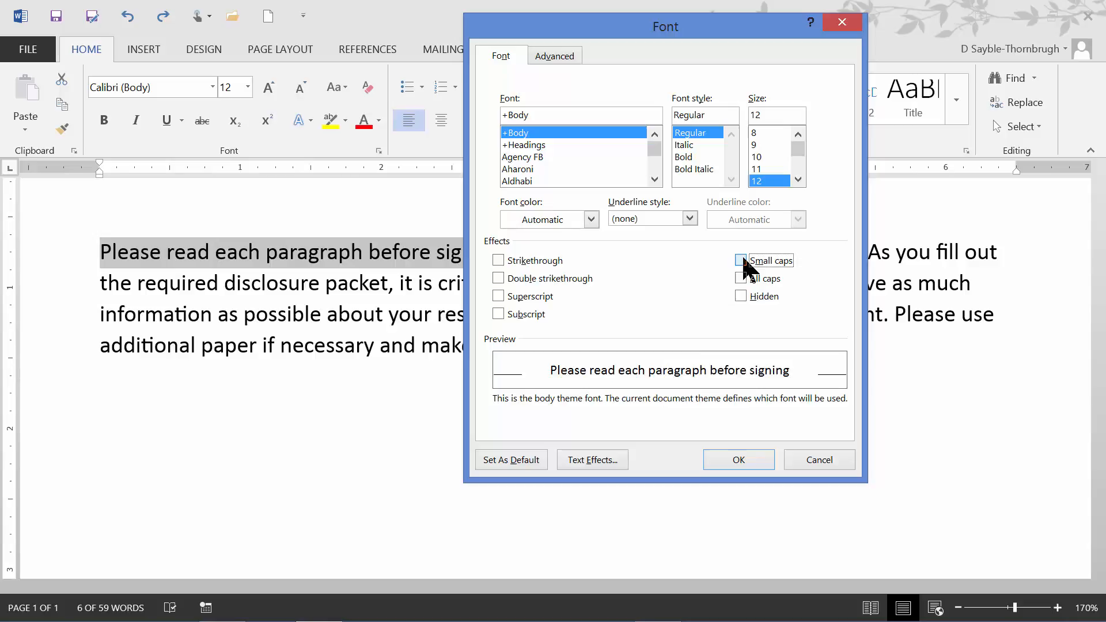
click(741, 260)
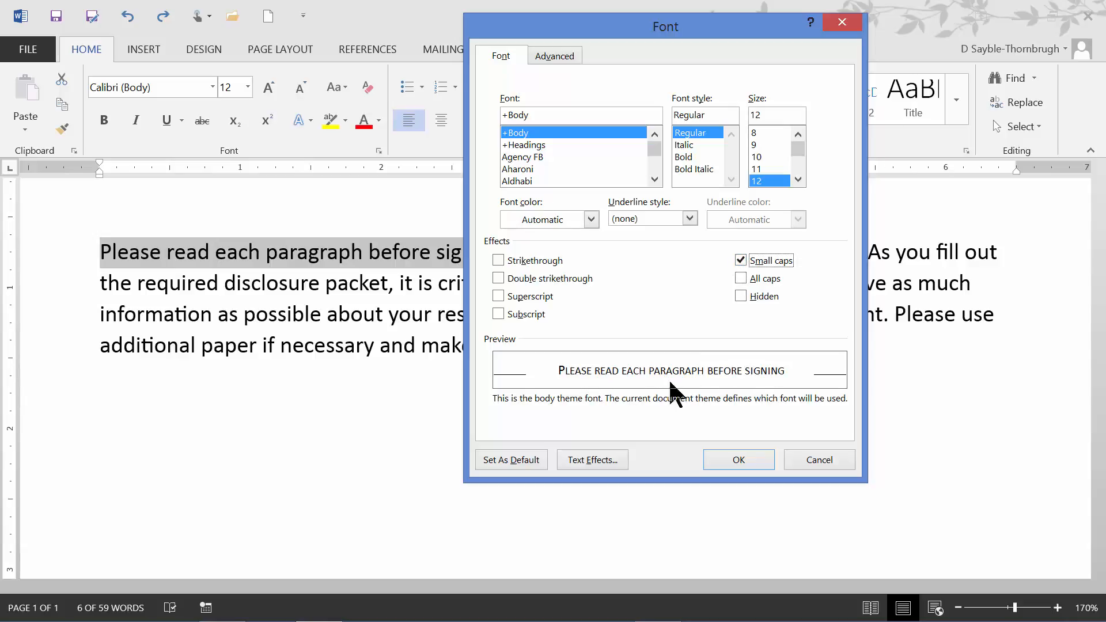
mouse_move(547, 374)
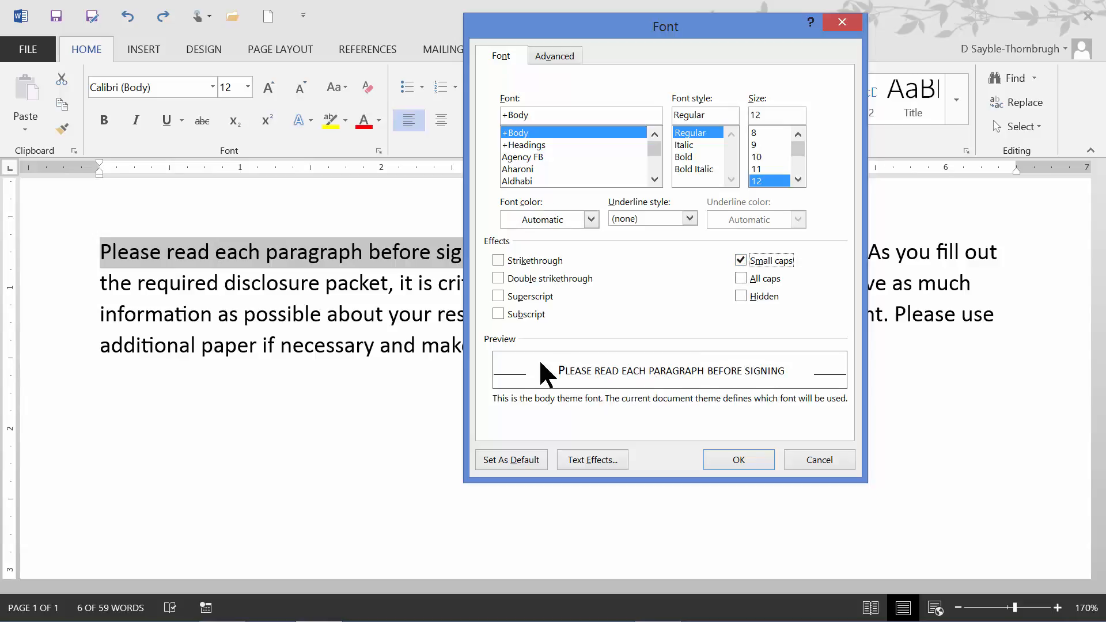
mouse_move(561, 387)
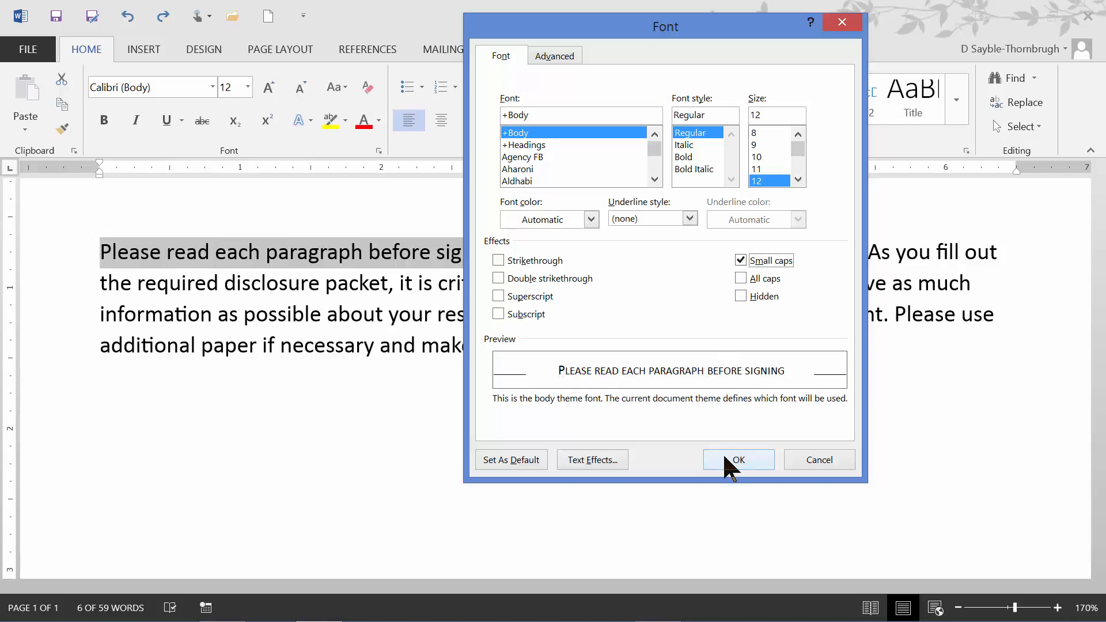
click(737, 460)
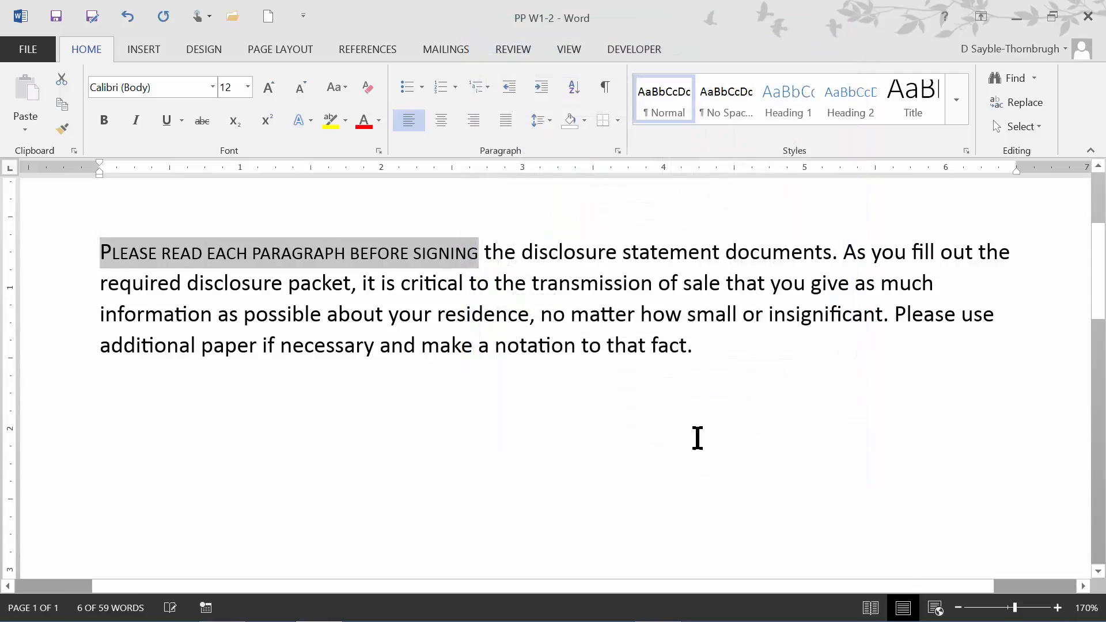
mouse_move(239, 233)
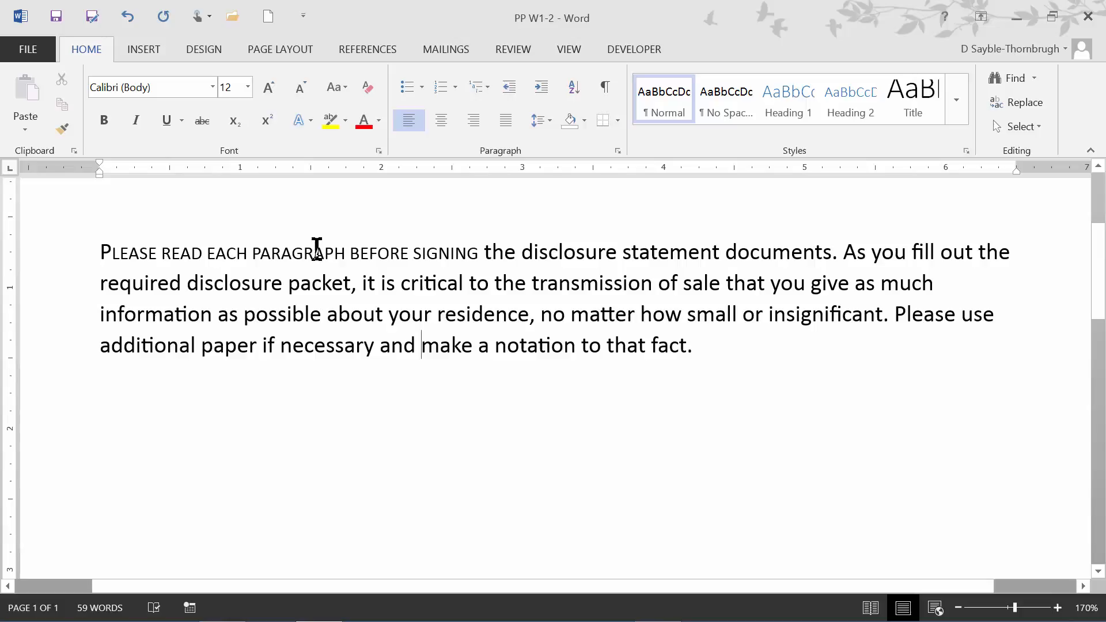
mouse_move(162, 225)
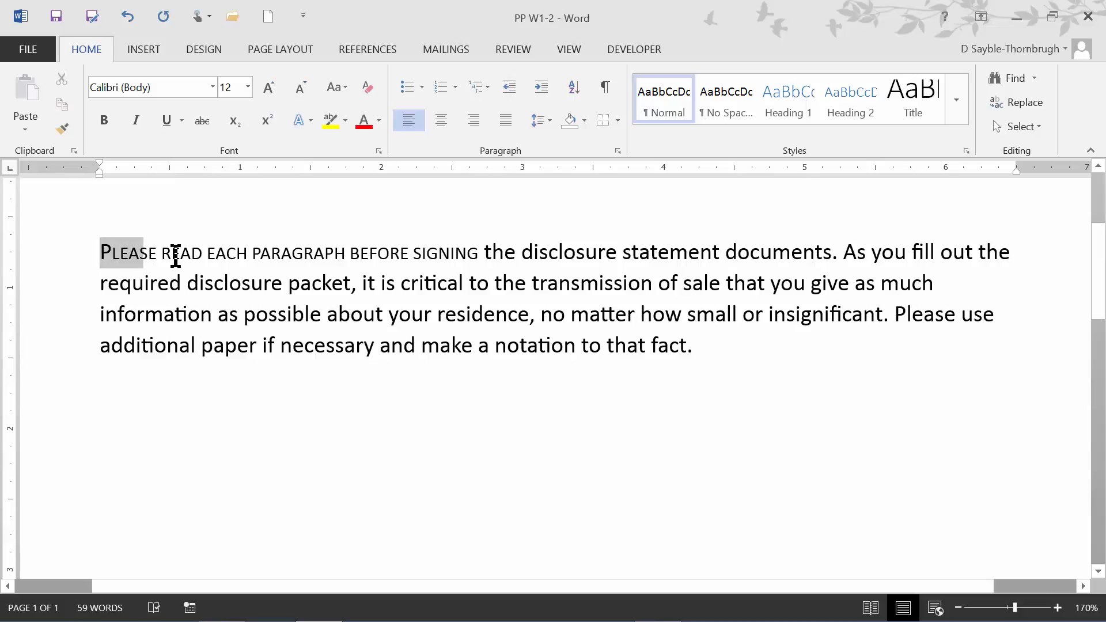
- Reselect the small-caps phrase and underline it, then reach the underline style choices
drag(101, 252, 477, 253)
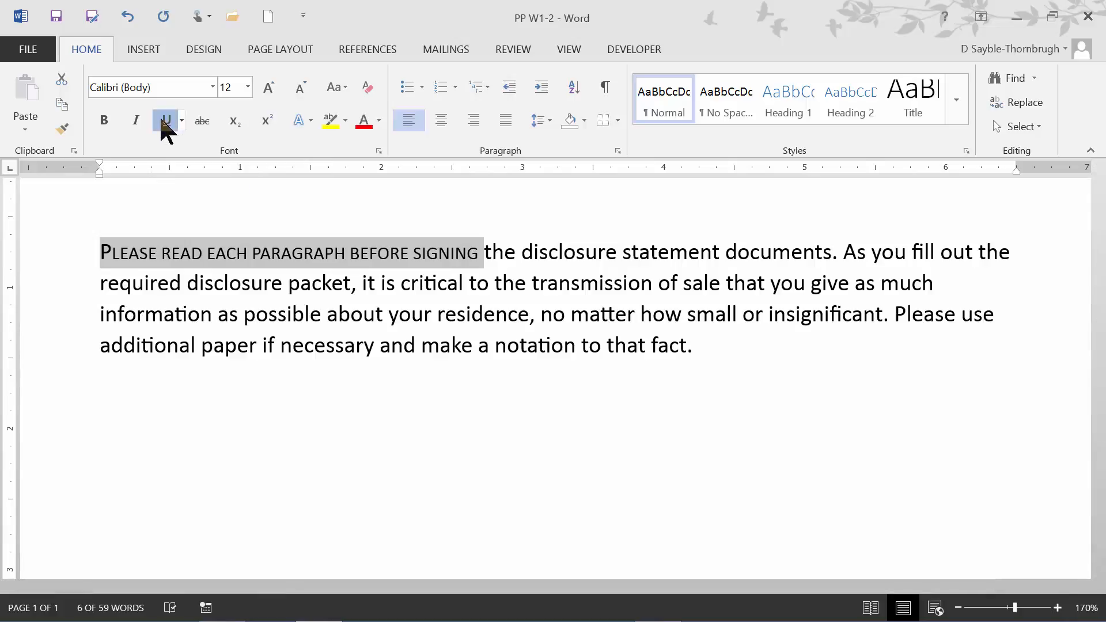
click(164, 120)
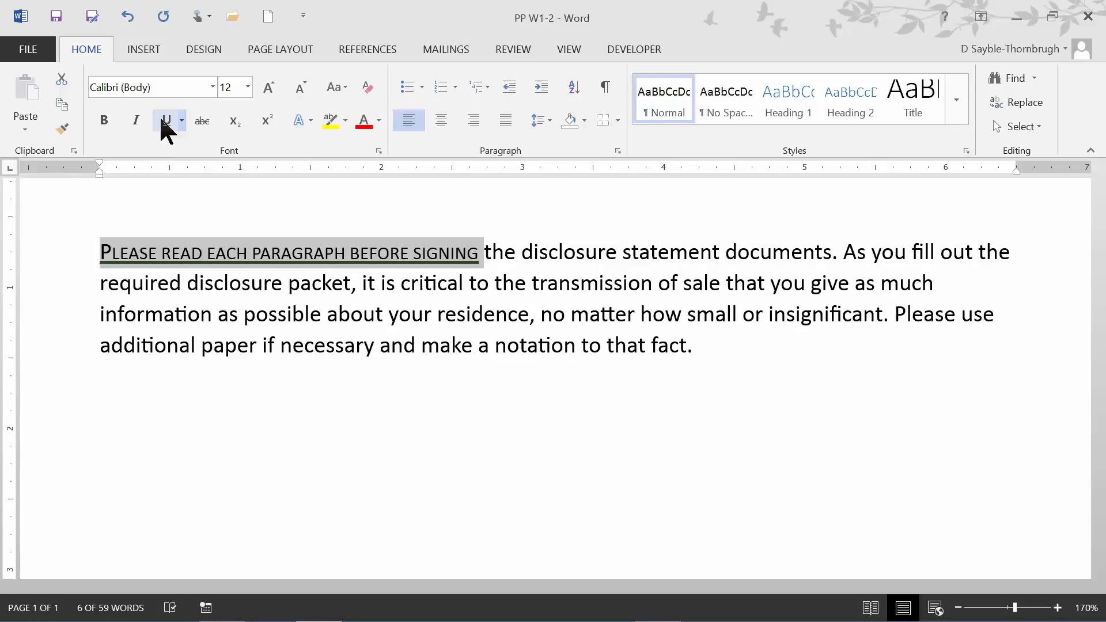
mouse_move(166, 120)
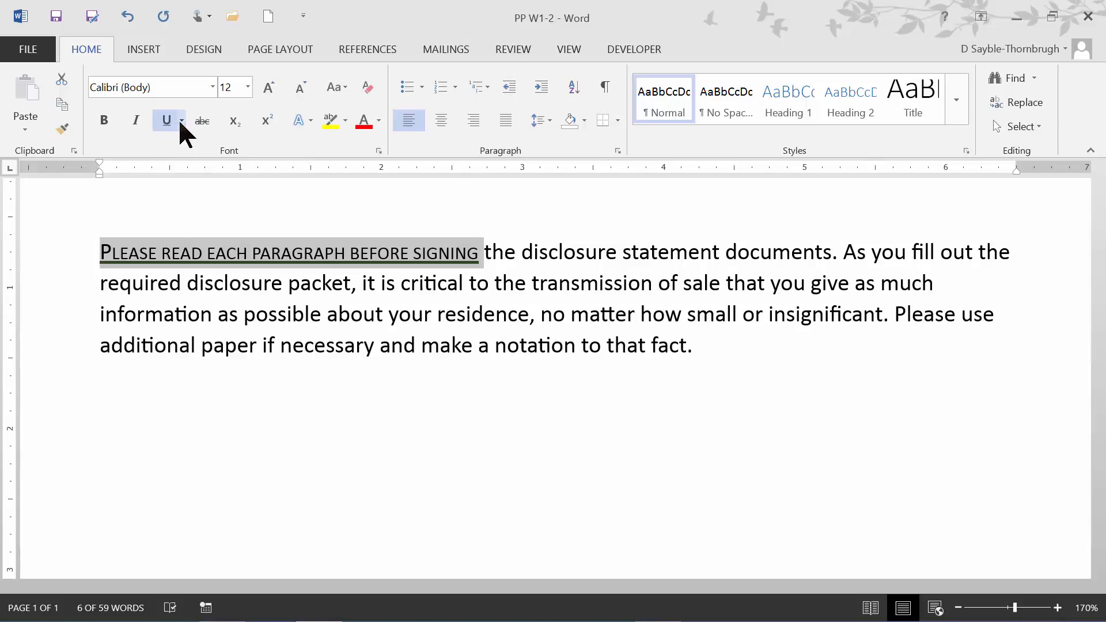
mouse_move(168, 120)
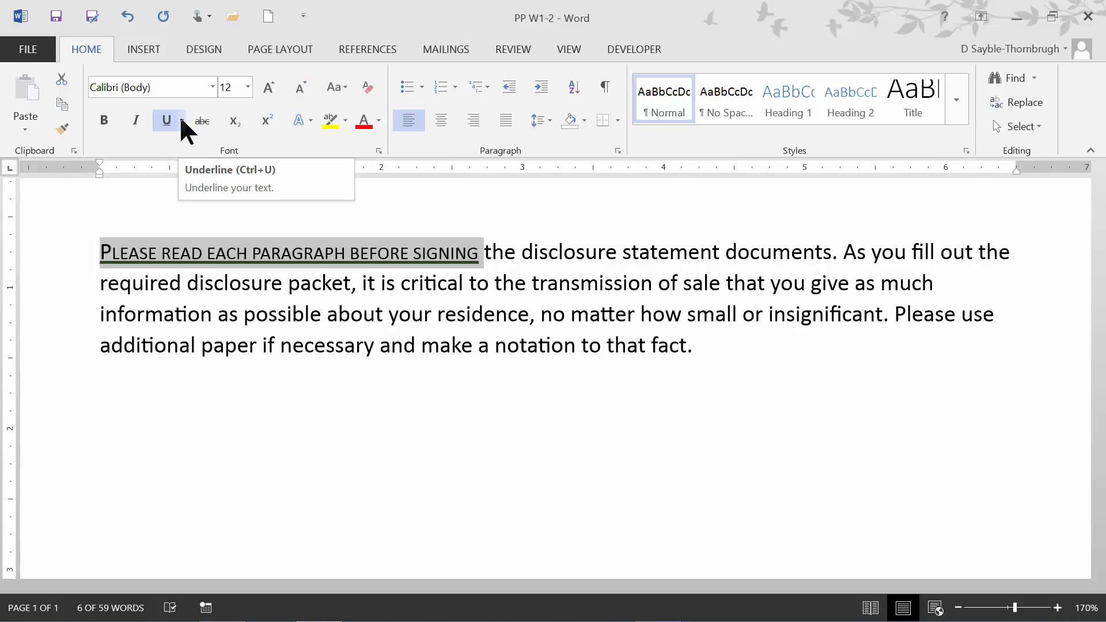
mouse_move(183, 131)
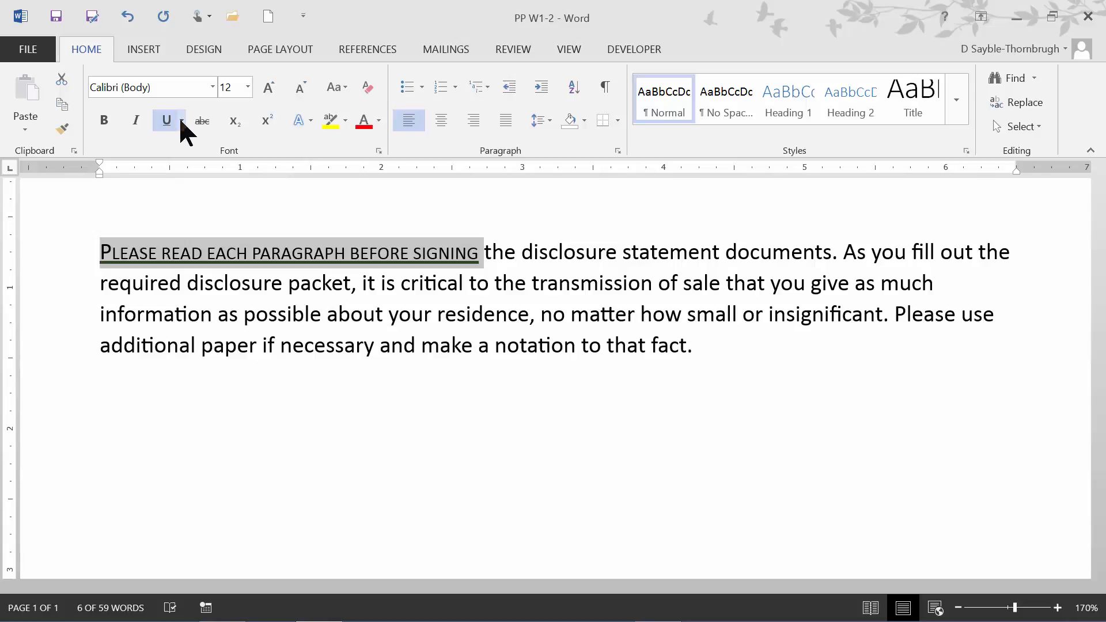
mouse_move(167, 120)
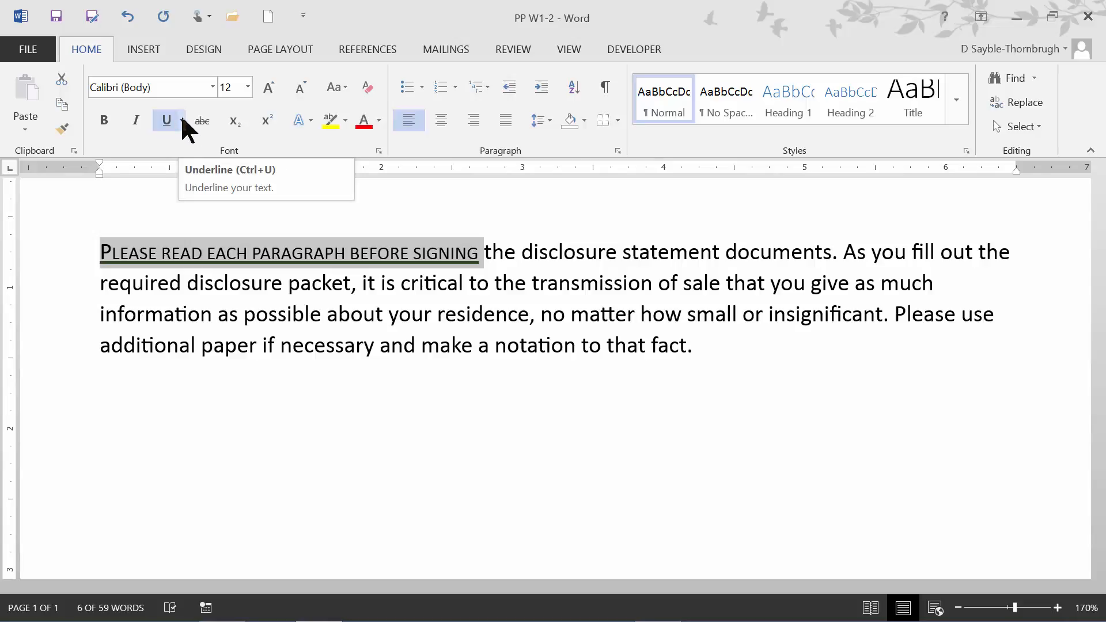
click(184, 119)
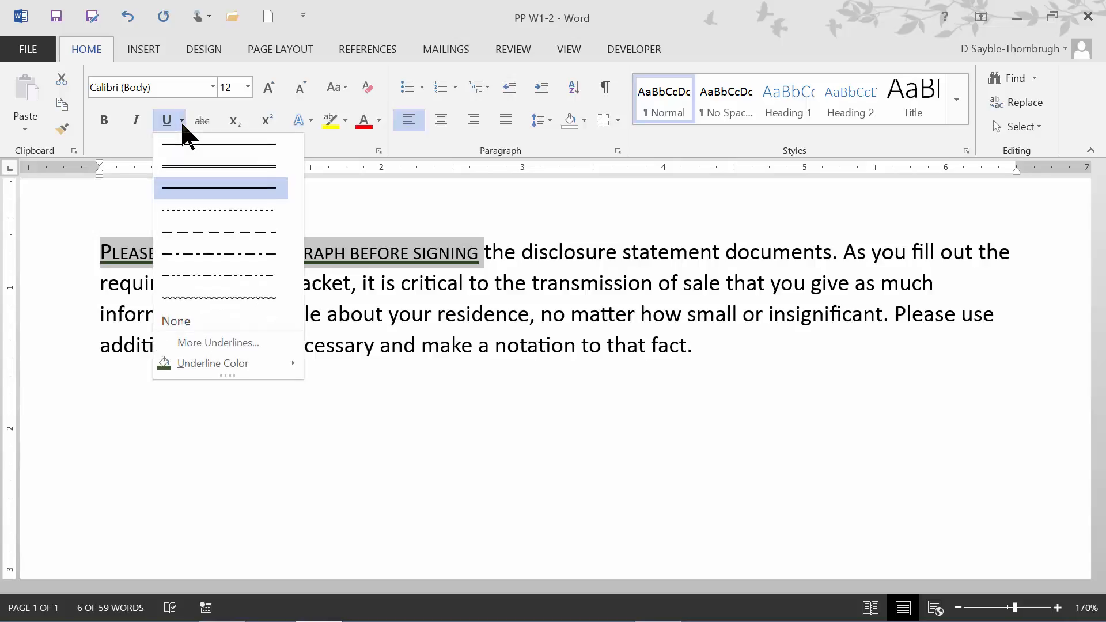
mouse_move(223, 254)
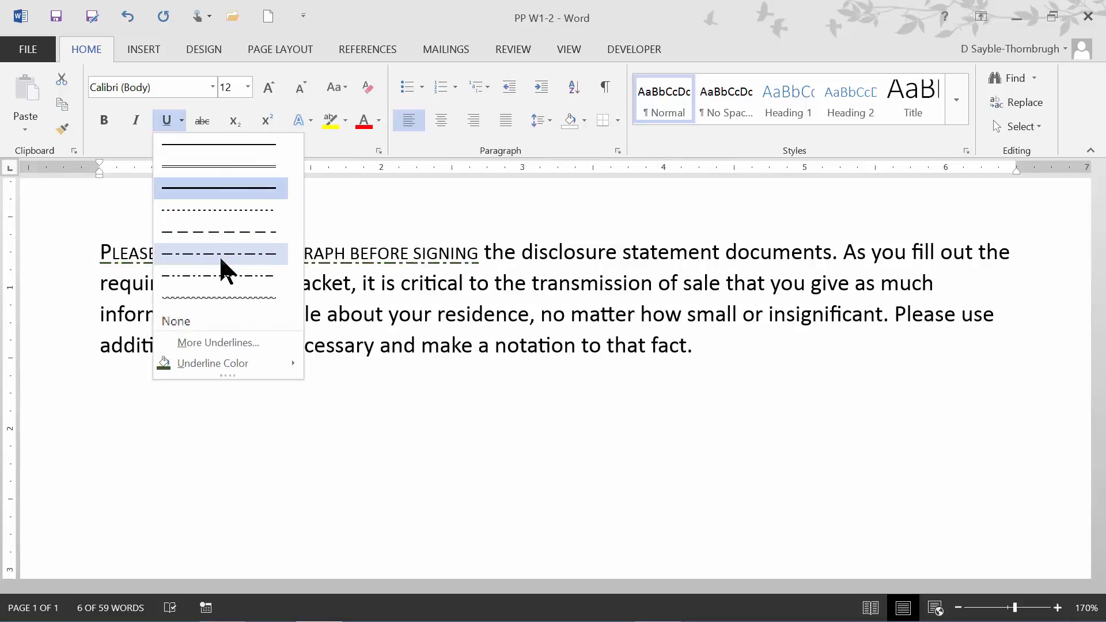
mouse_move(243, 274)
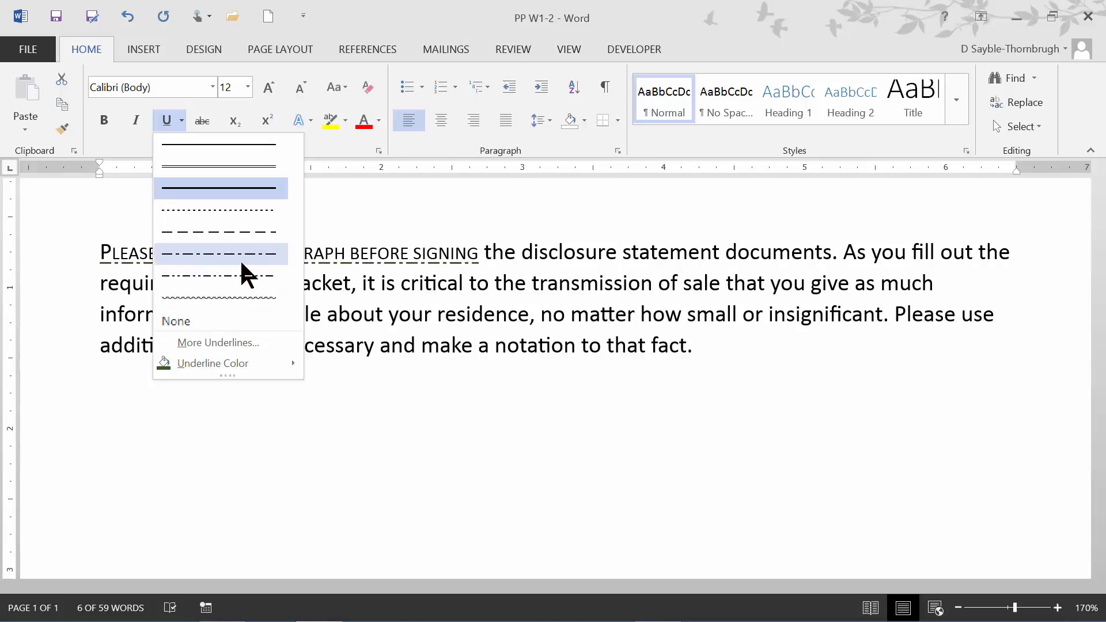
mouse_move(246, 233)
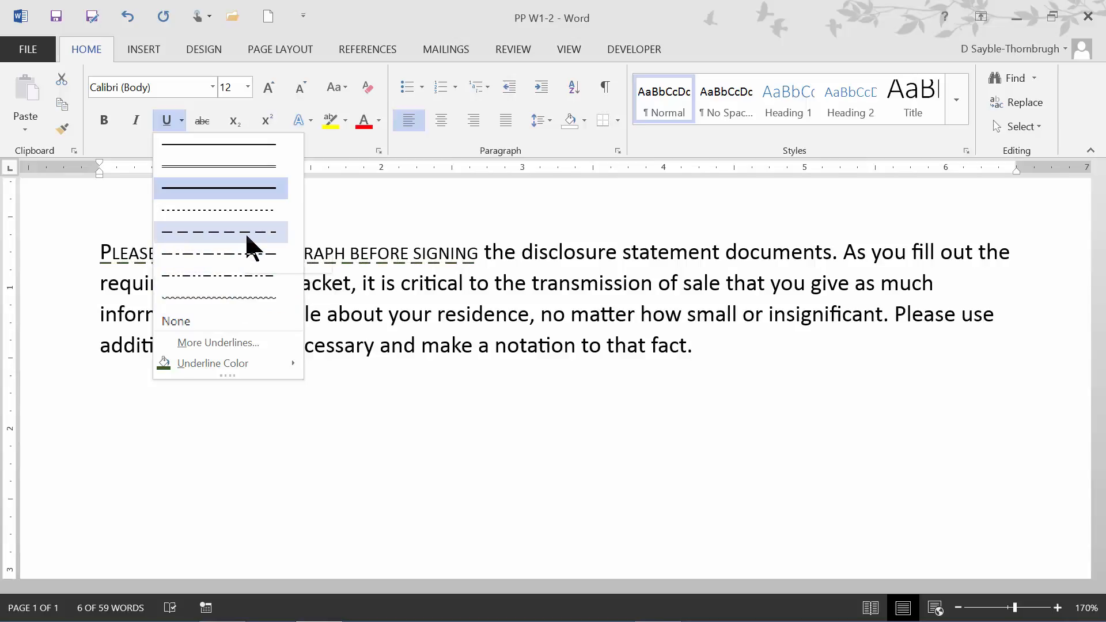
mouse_move(265, 237)
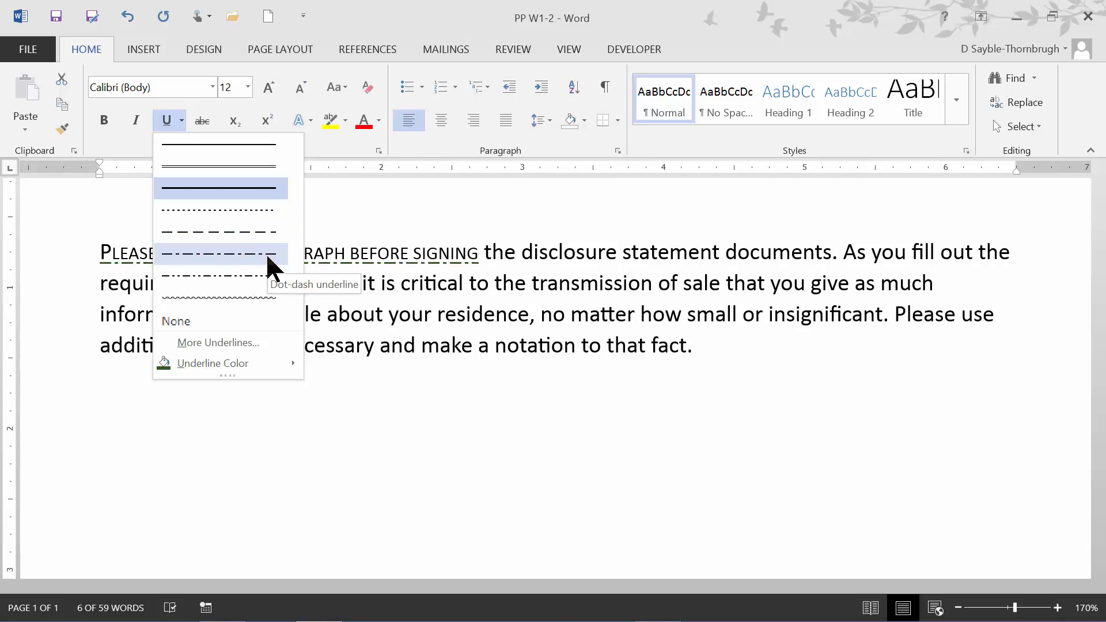
mouse_move(272, 233)
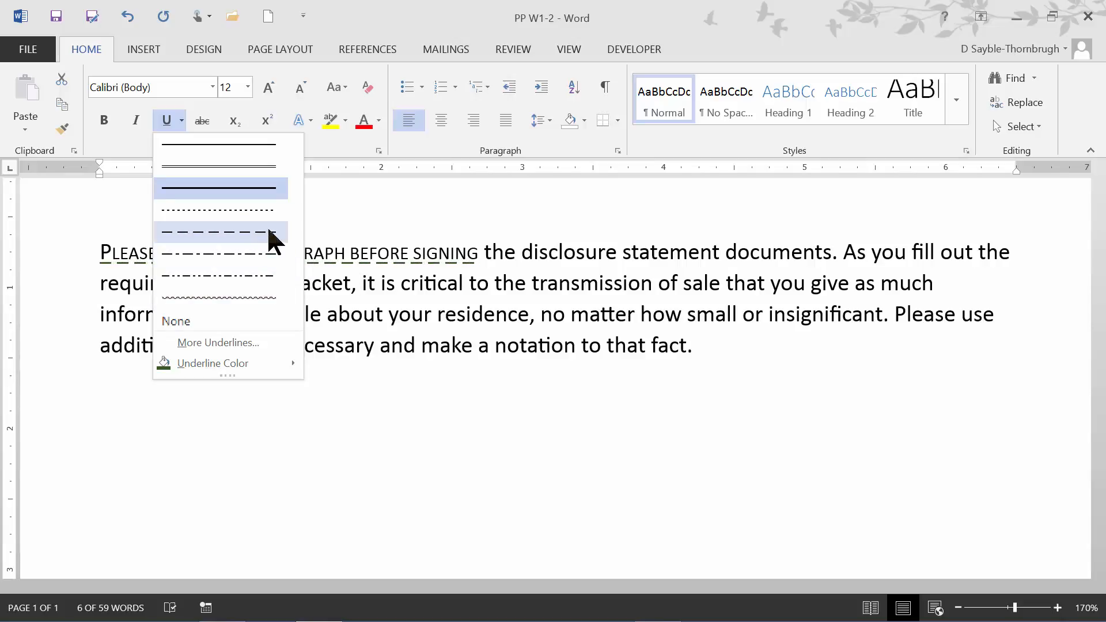
mouse_move(254, 219)
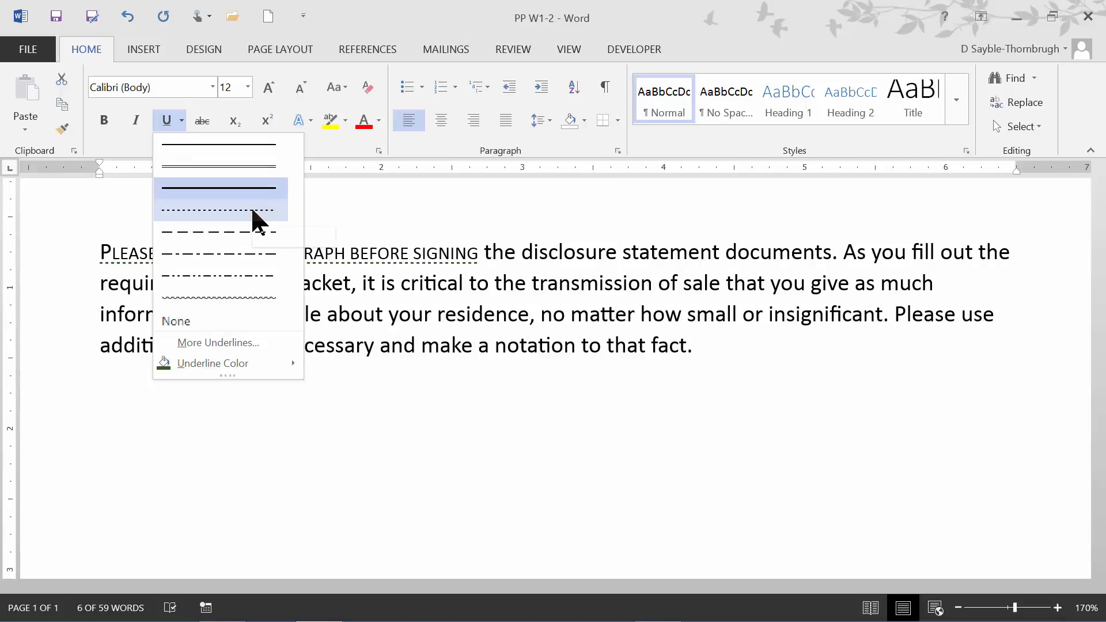
mouse_move(252, 275)
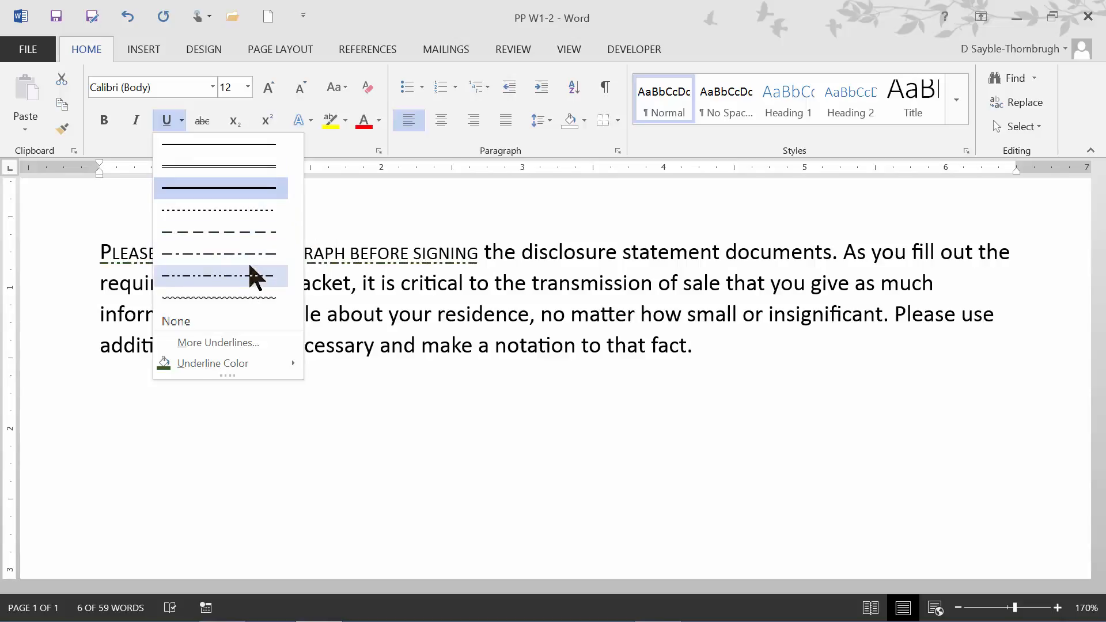
mouse_move(243, 199)
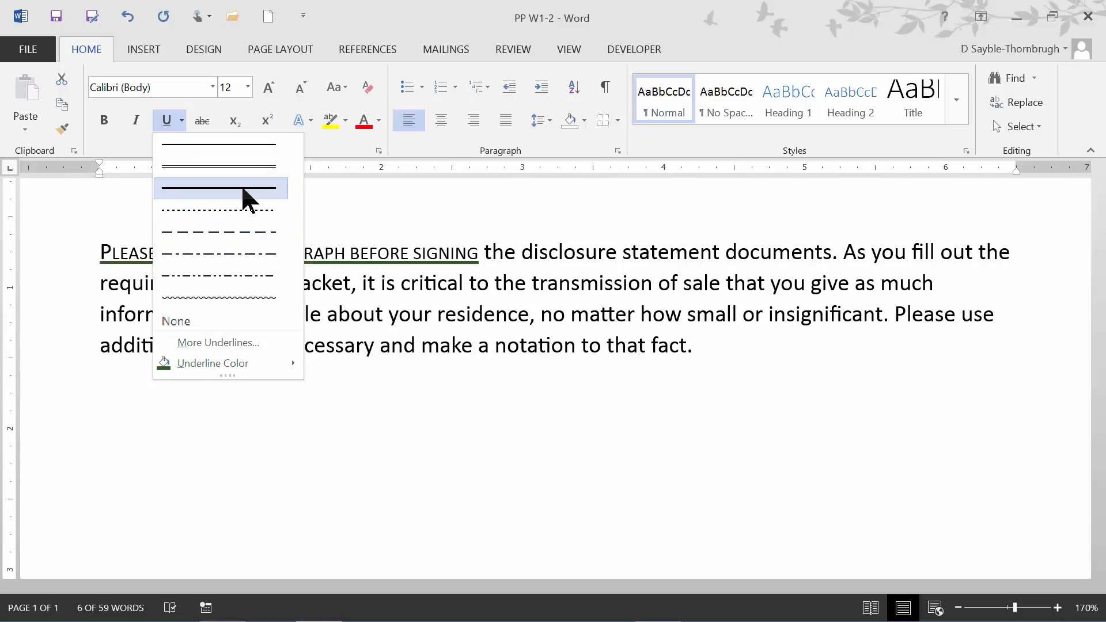
click(218, 188)
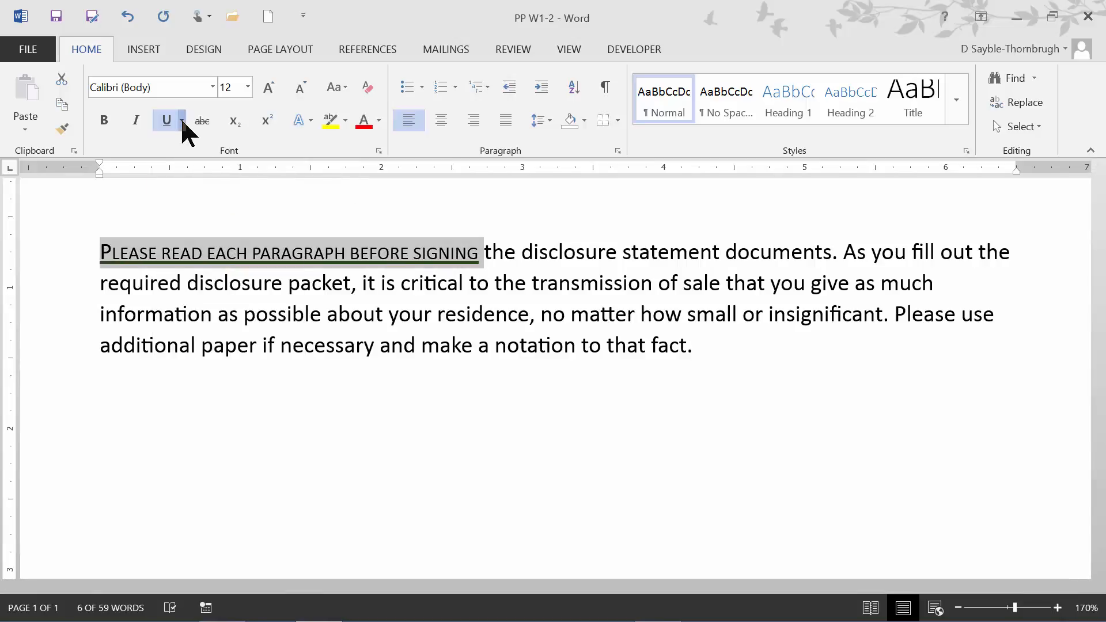
- Set the underline colour to Green, Accent 6, Darker 50%
click(181, 121)
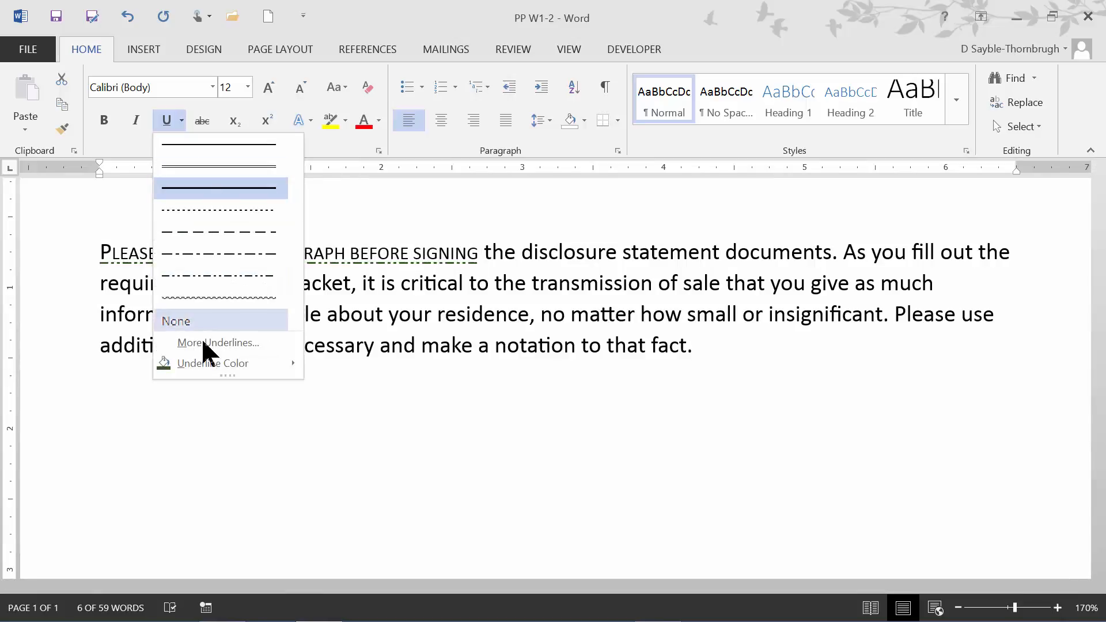
mouse_move(212, 363)
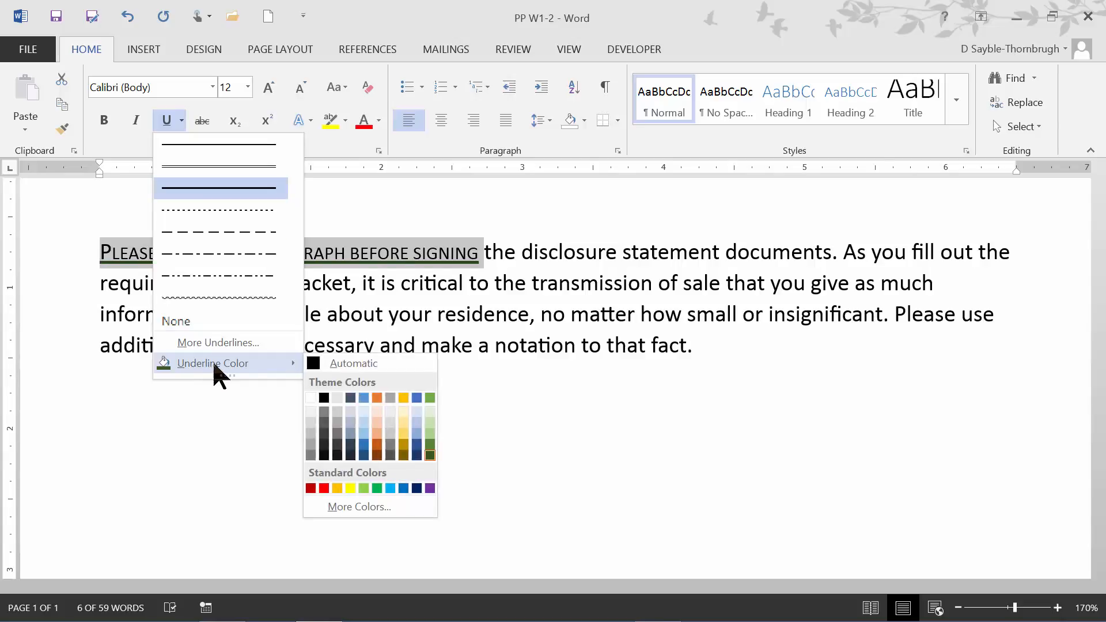
mouse_move(353, 363)
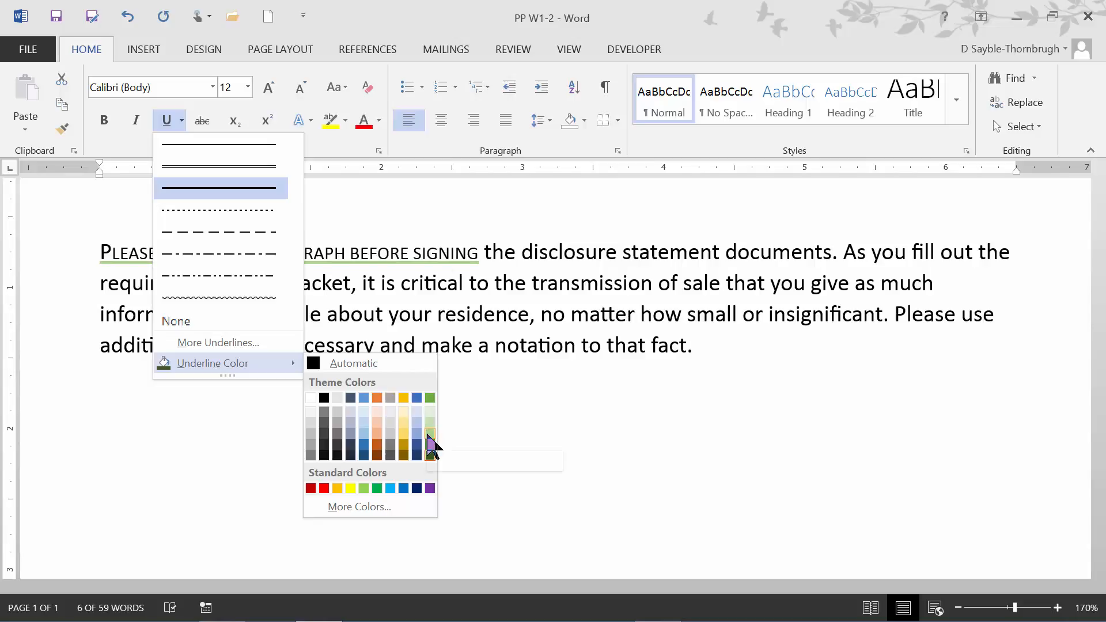
mouse_move(430, 434)
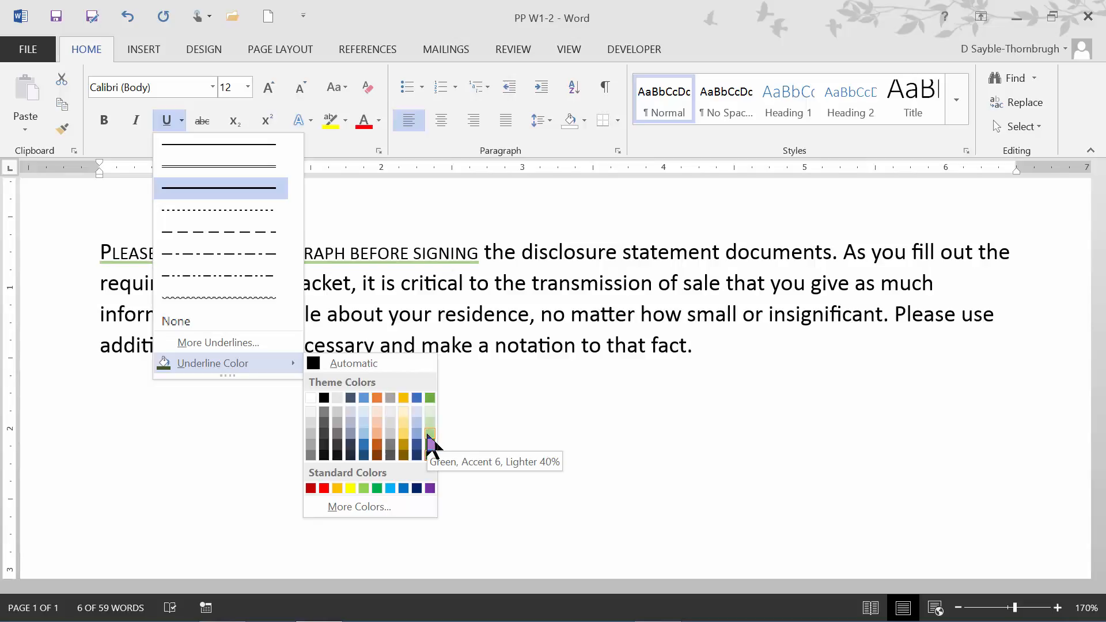
mouse_move(430, 456)
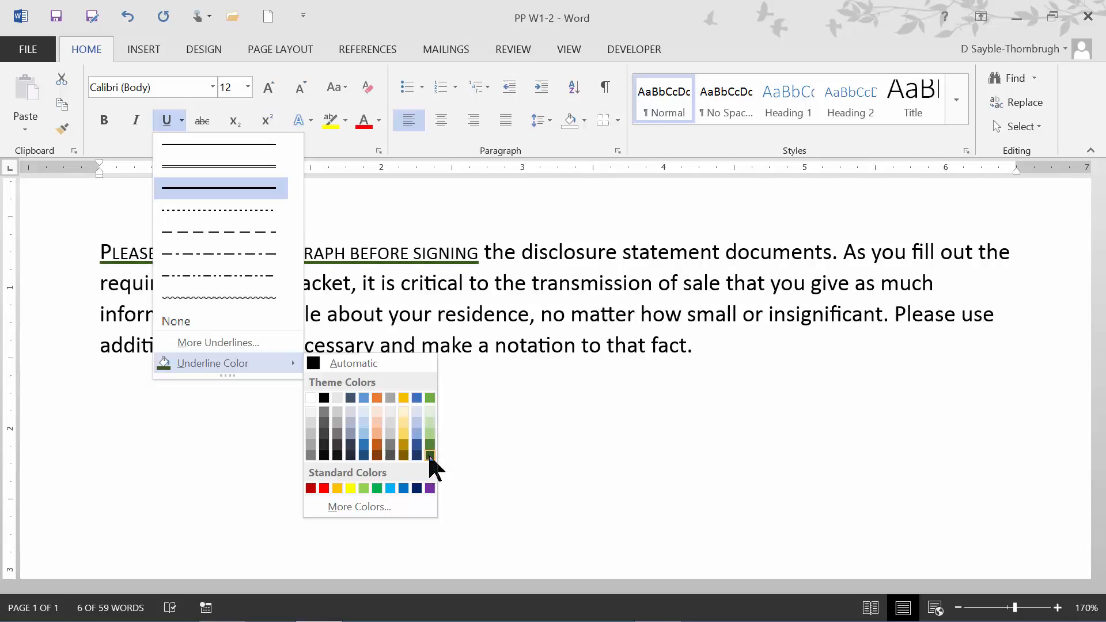
mouse_move(429, 455)
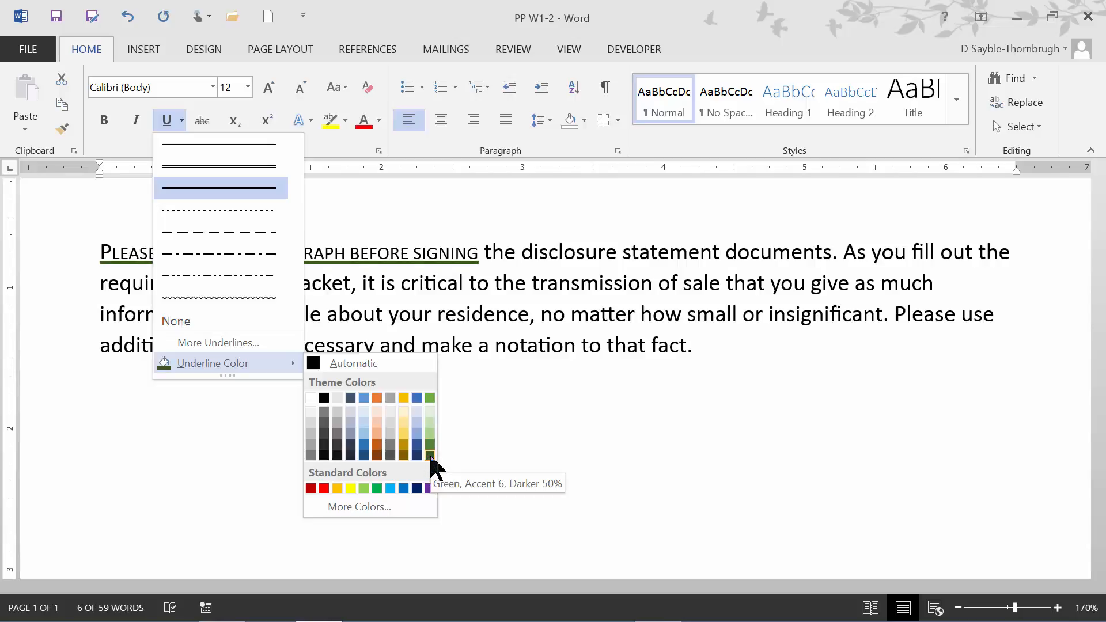
click(429, 455)
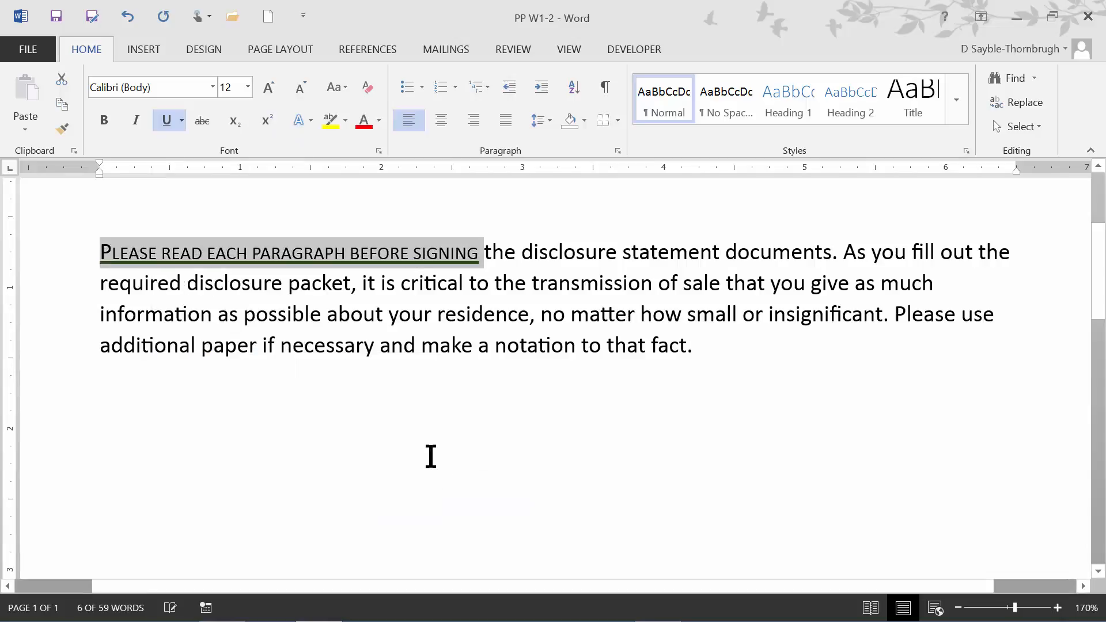
mouse_move(577, 219)
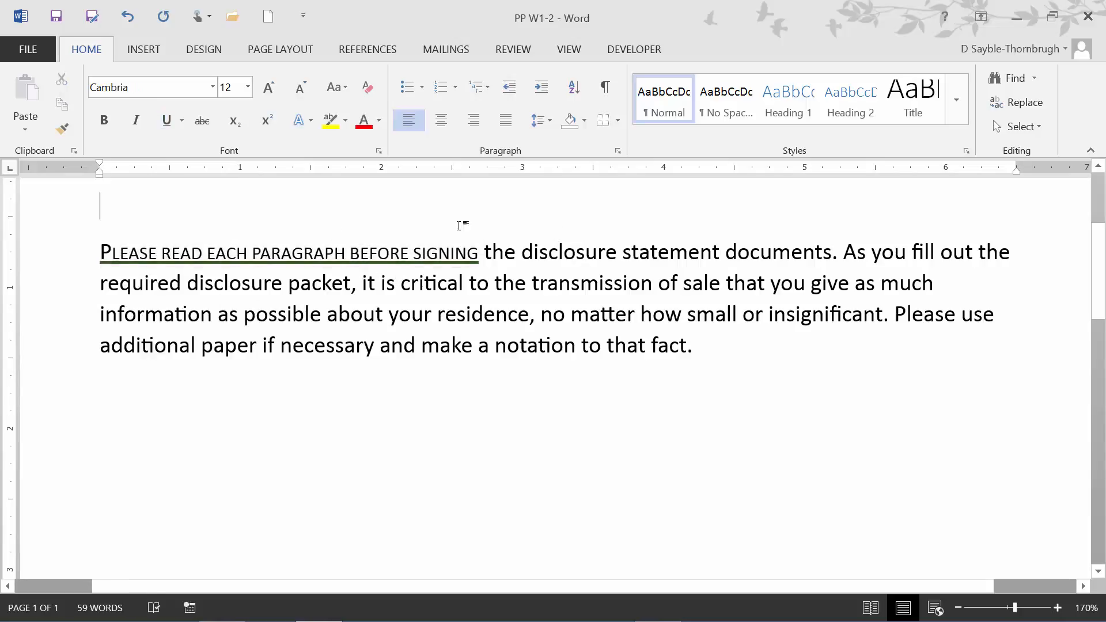
mouse_move(482, 200)
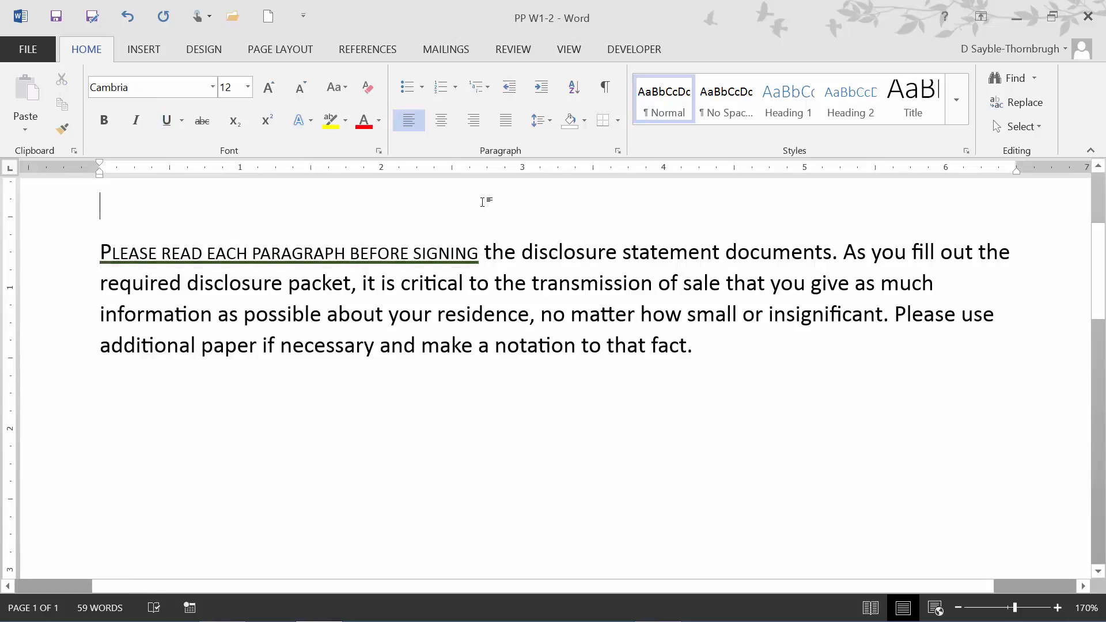